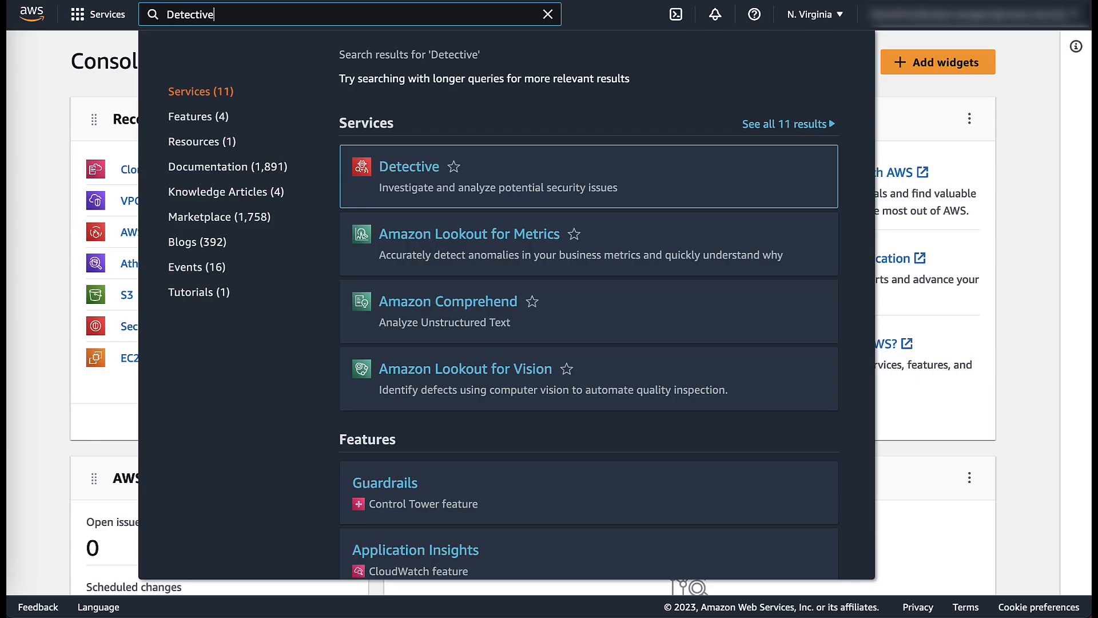
Step: Select the Detective service from the console search results
left_click(410, 166)
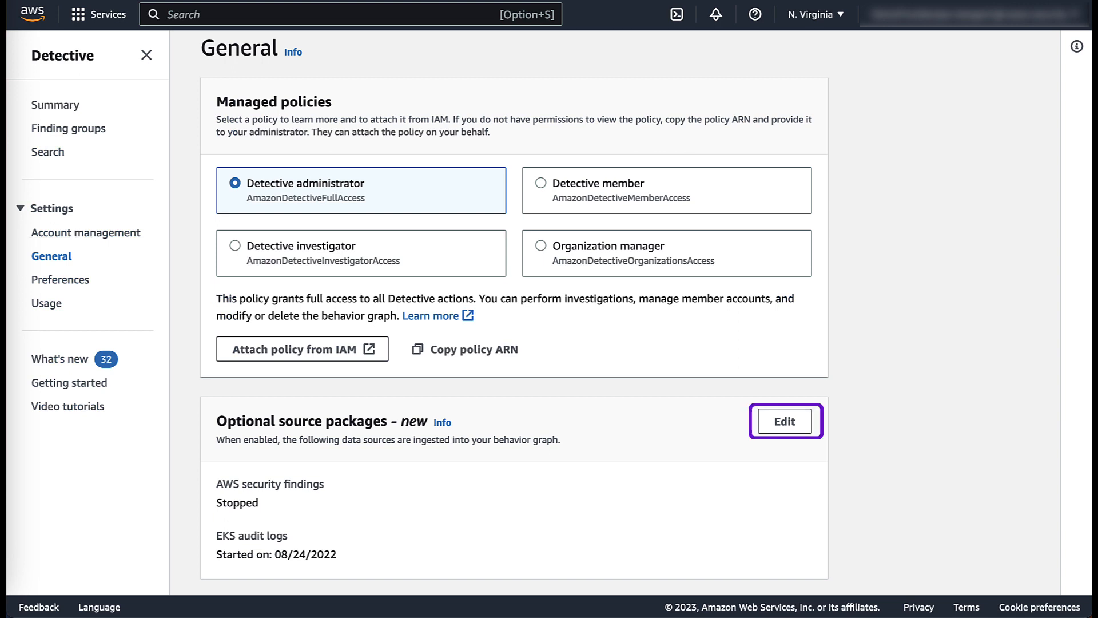
Step: Enable the AWS security findings optional source package and save the settings
left_click(785, 421)
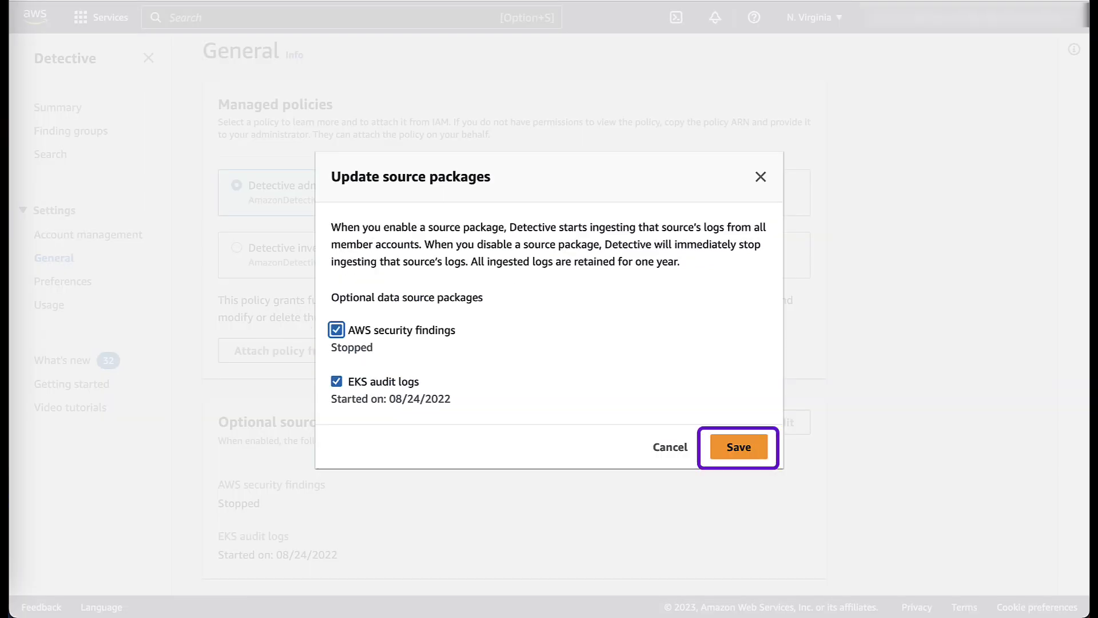
left_click(738, 447)
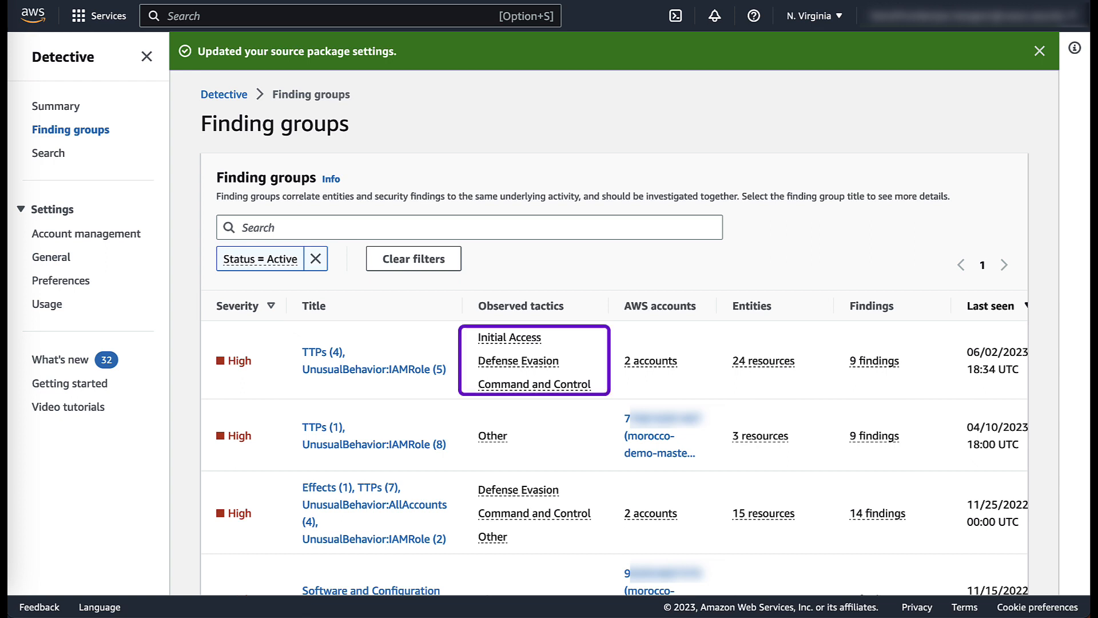
Step: Review the 9-findings severity breakdown and open the top group's involved-entities visualization
left_click(650, 360)
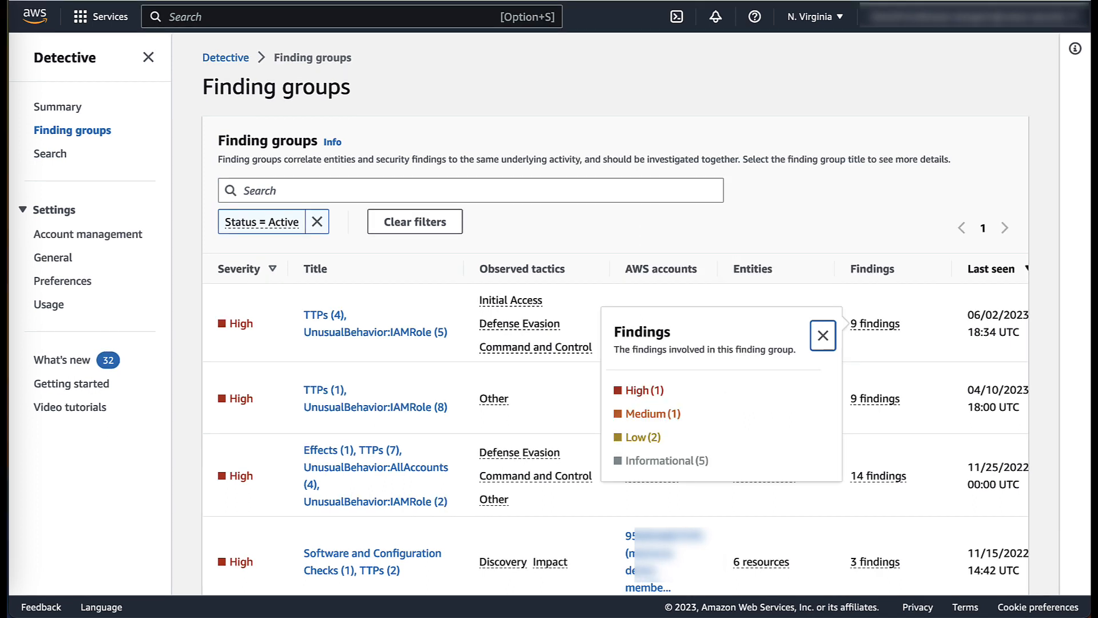
left_click(823, 335)
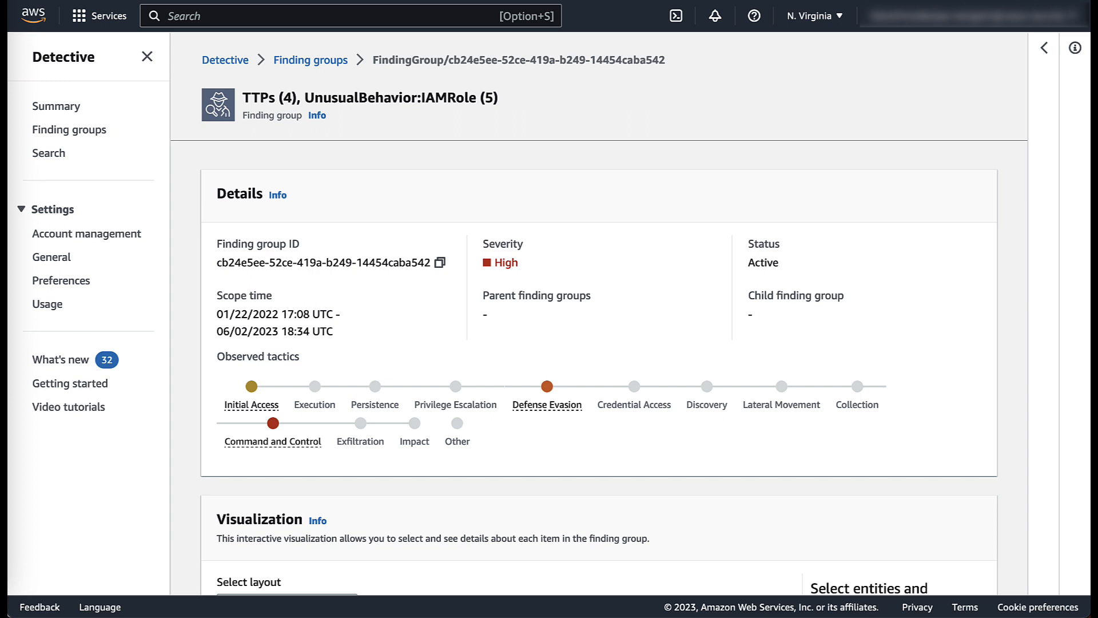
left_click(546, 385)
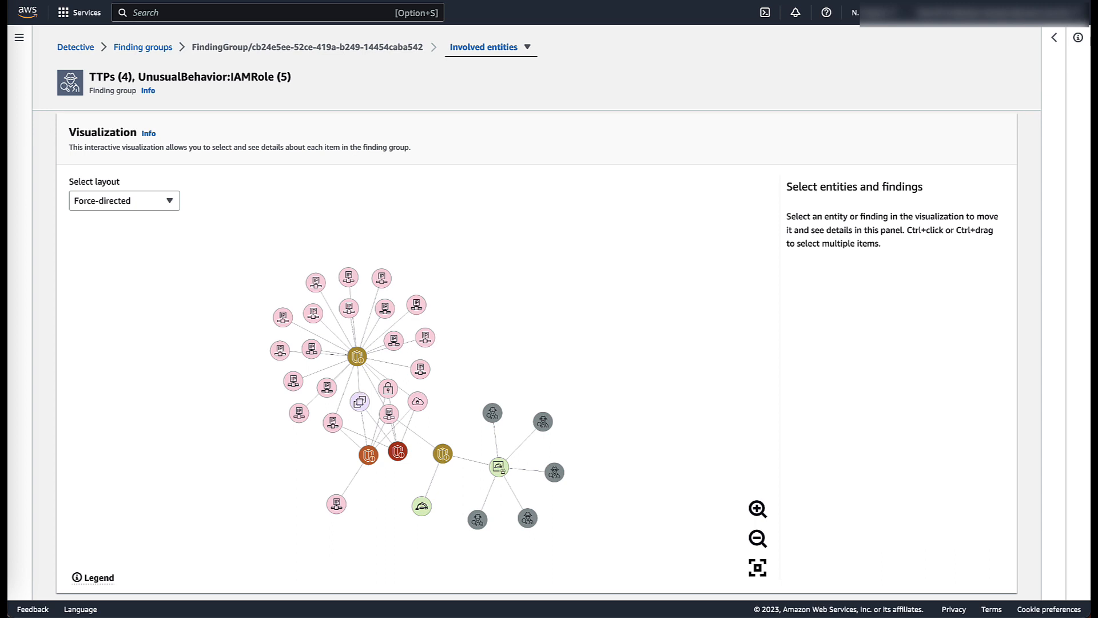
Step: Select the DemoAdmin:sara role session and its connected entities and findings in the graph
left_click(92, 576)
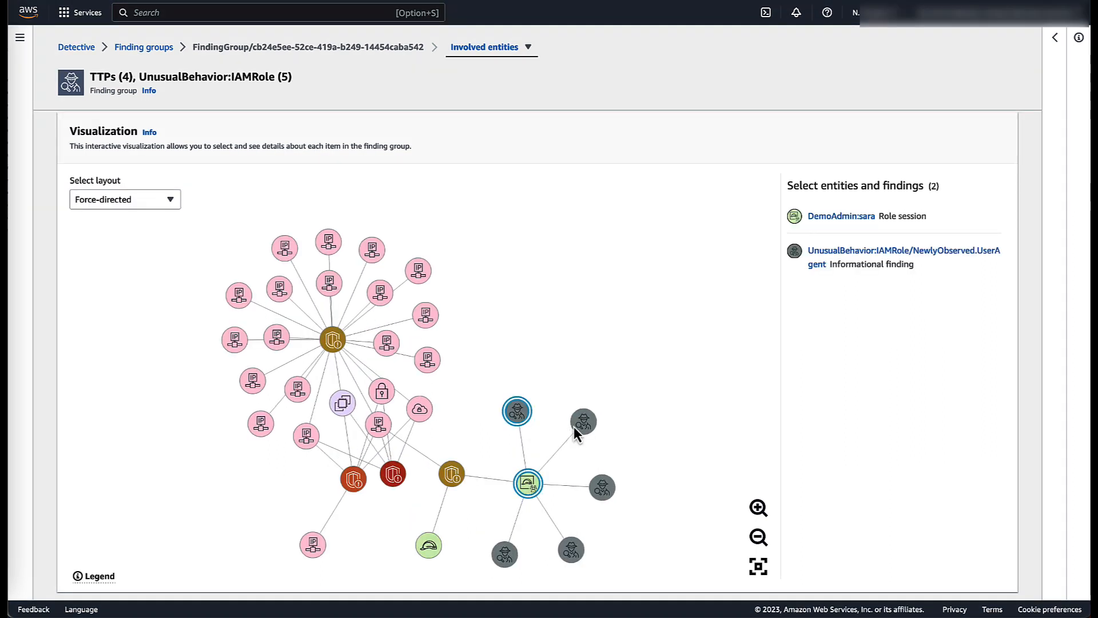
left_click(451, 475)
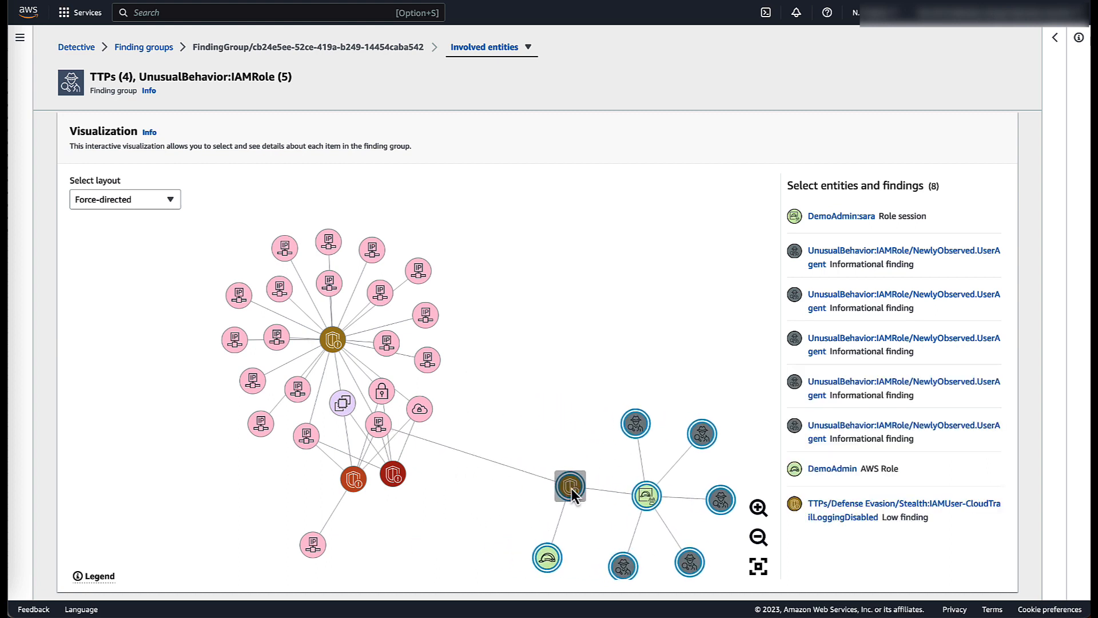
mouse_move(333, 344)
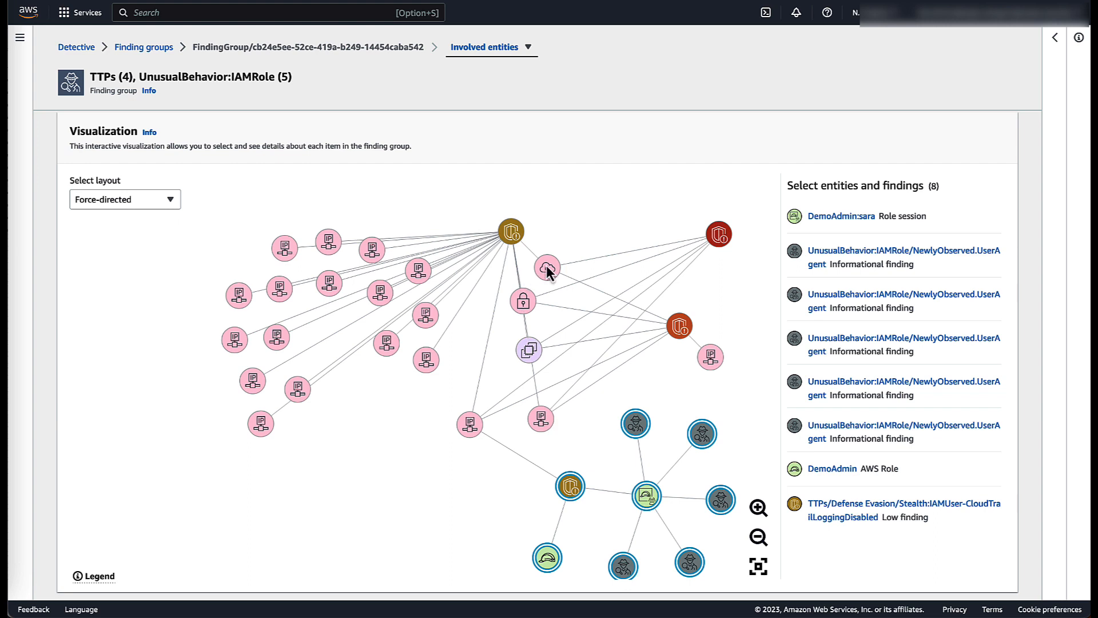
mouse_move(415, 422)
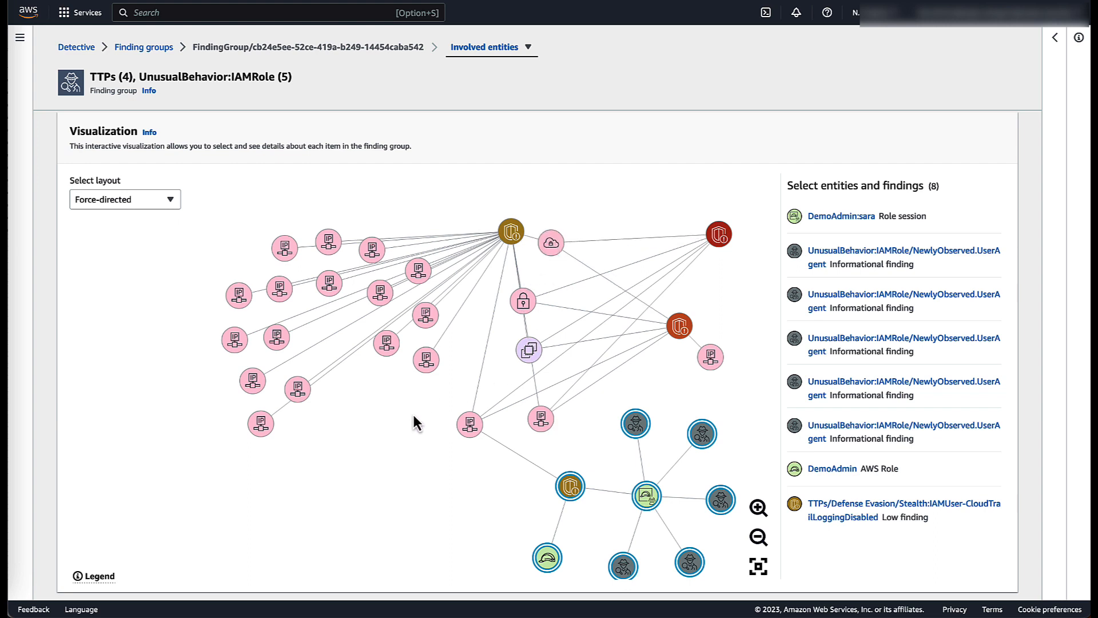
Step: Investigate the critical CVE-2020-15810 squid Inspector finding from Security Hub in Detective
left_click(400, 481)
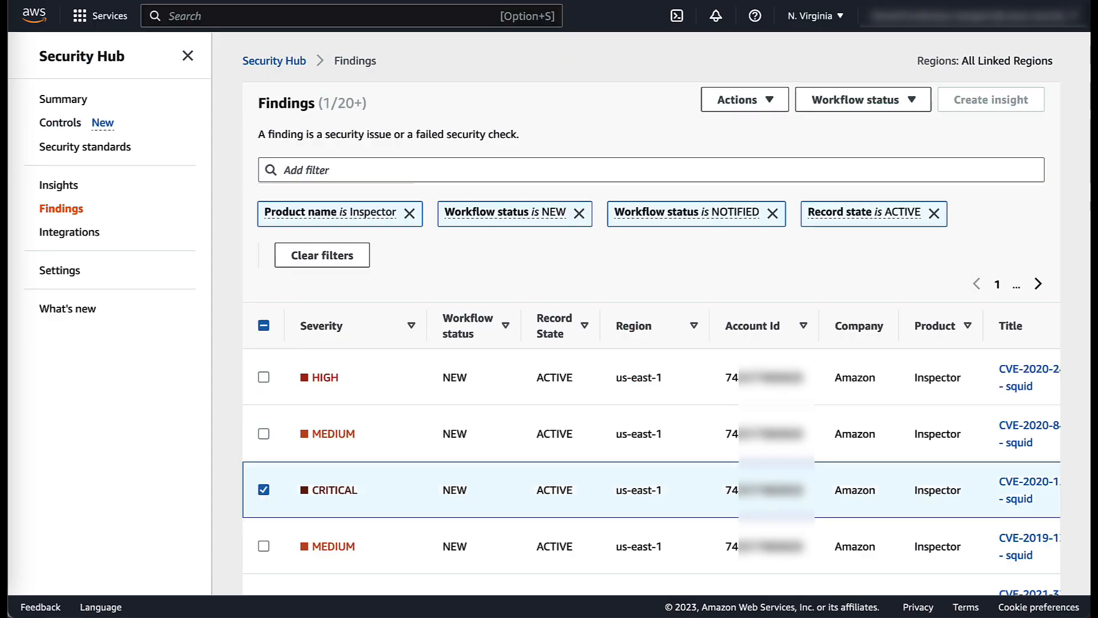
left_click(1016, 490)
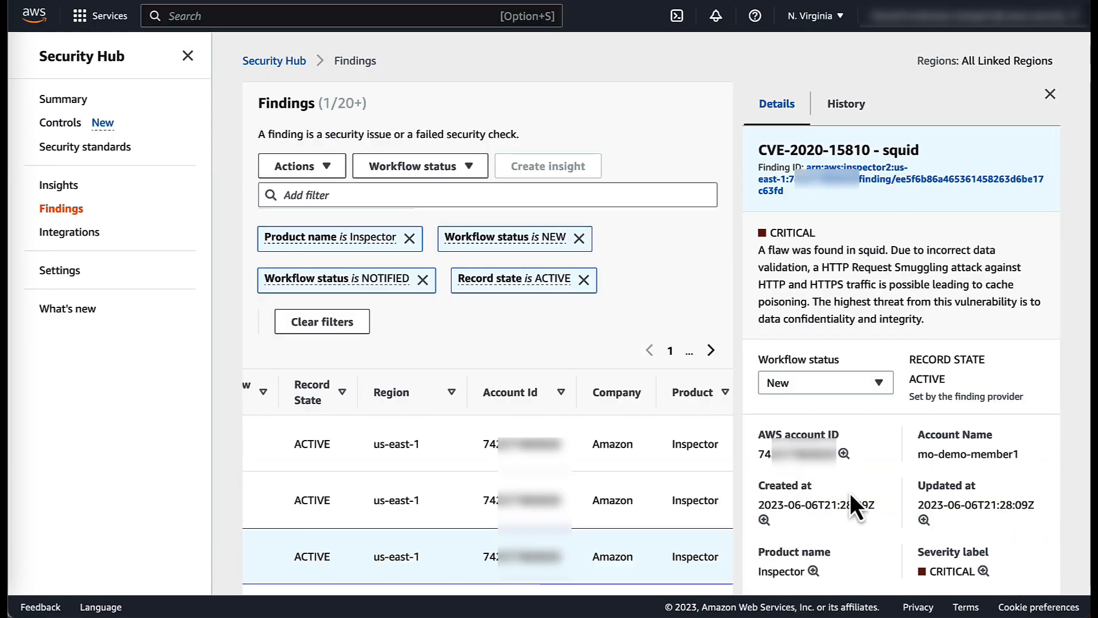
scroll("down", 3)
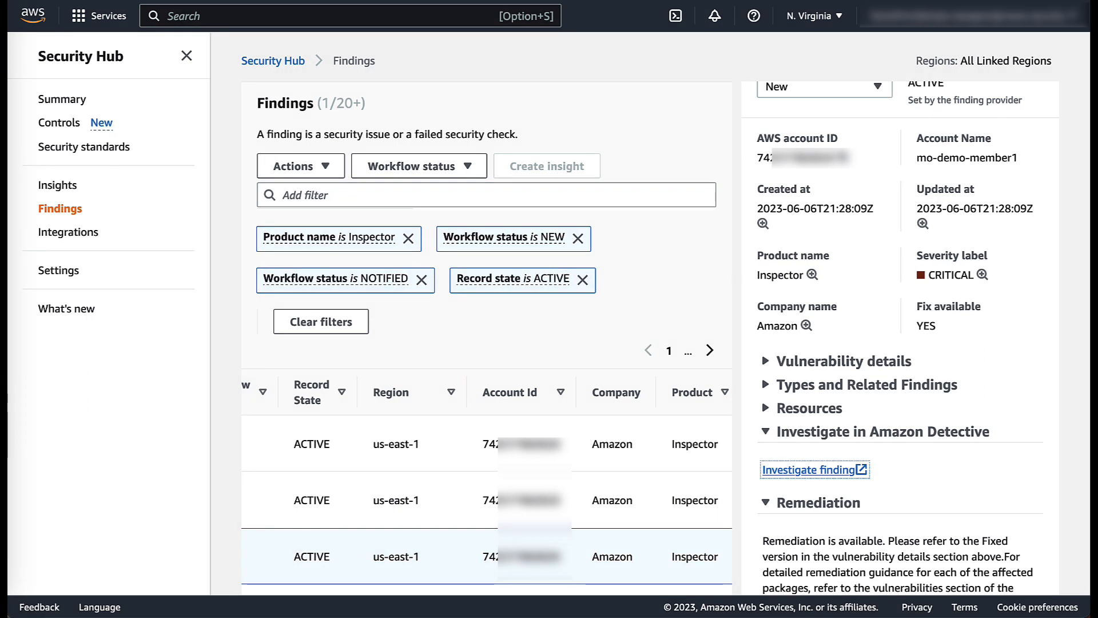
left_click(811, 469)
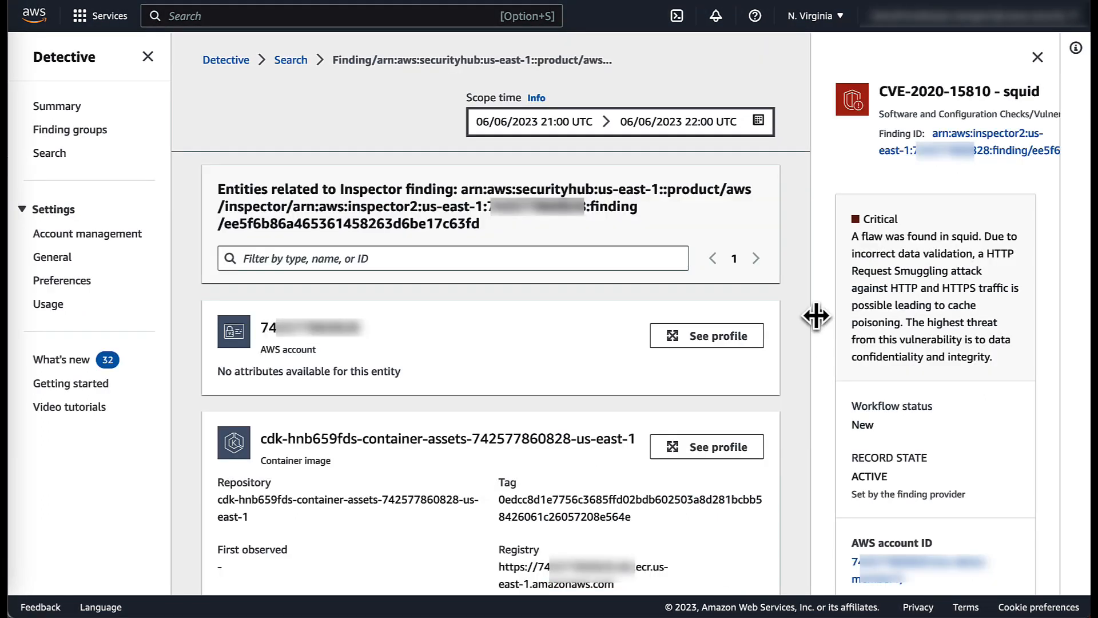